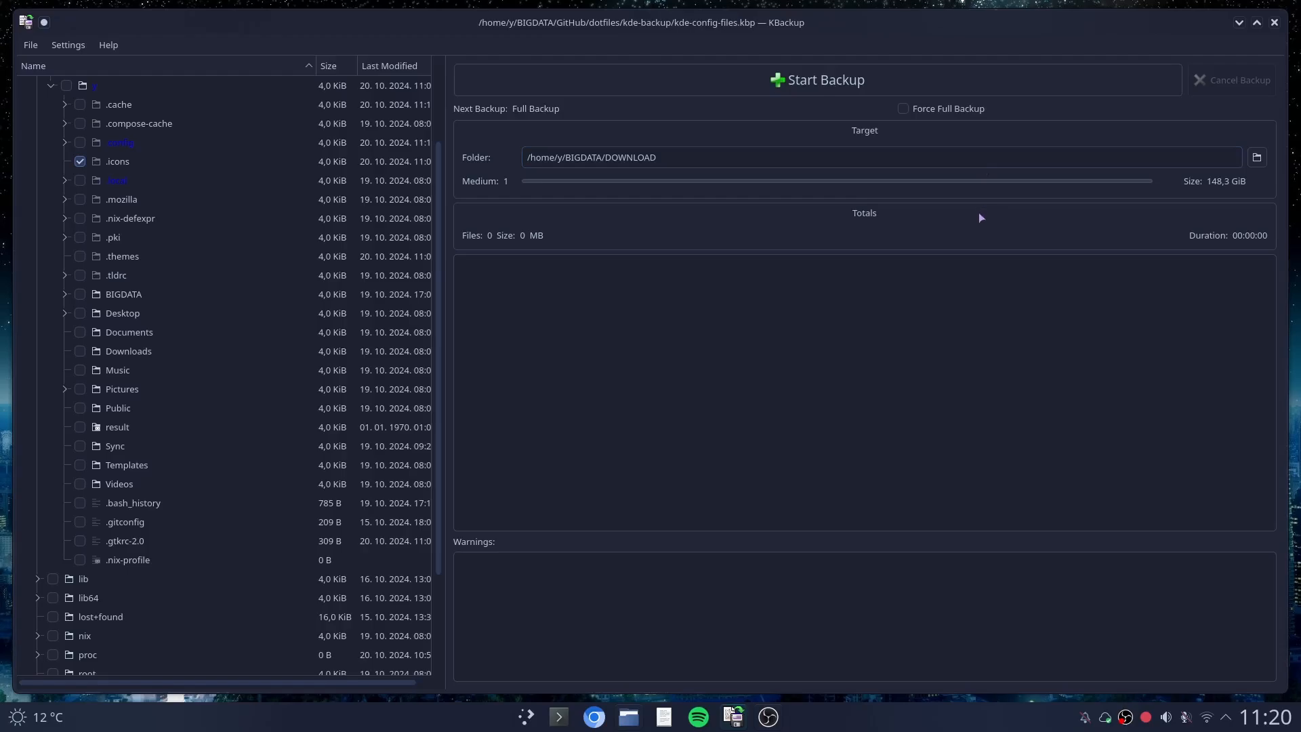
{"action": "mouse_move", "coordinate": [438, 224]}
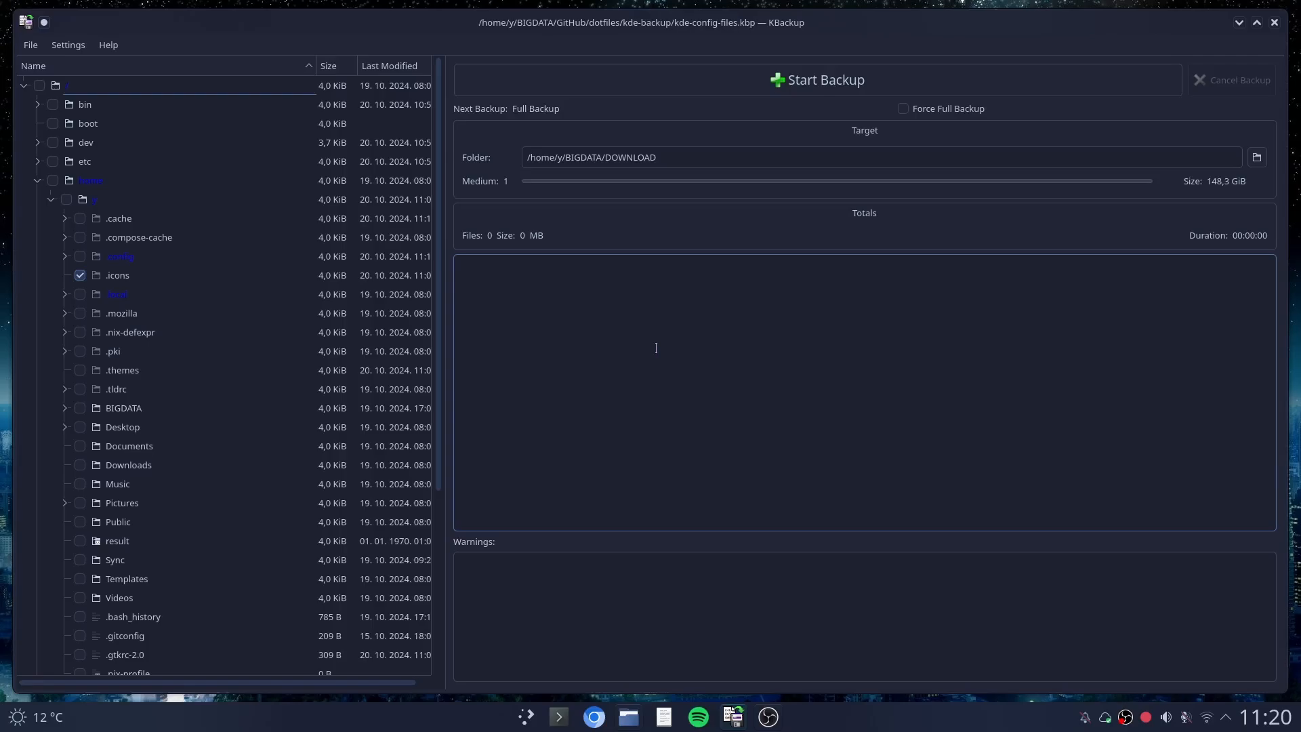
{"action": "mouse_move", "coordinate": [243, 300]}
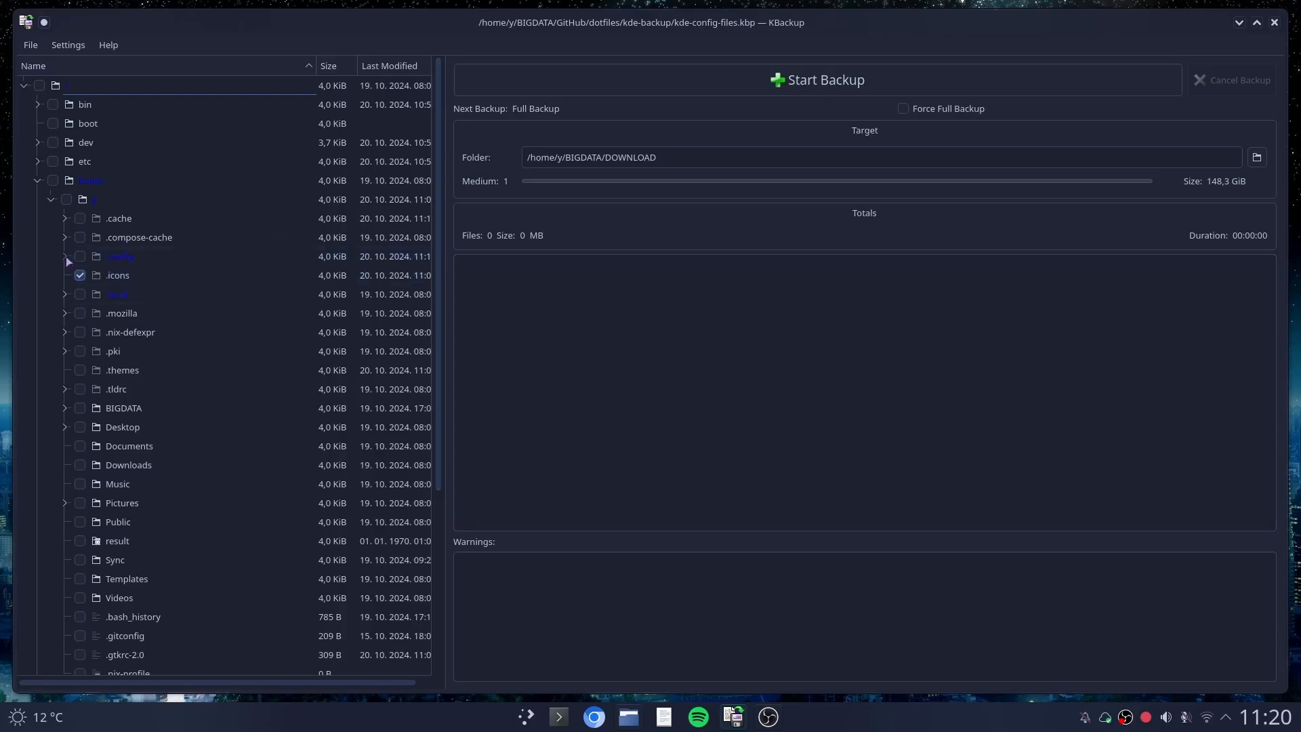
- Expand .config and its KDE subfolder to show the checked folders and UserFeedback.conf
{"action": "left_click", "coordinate": [64, 256]}
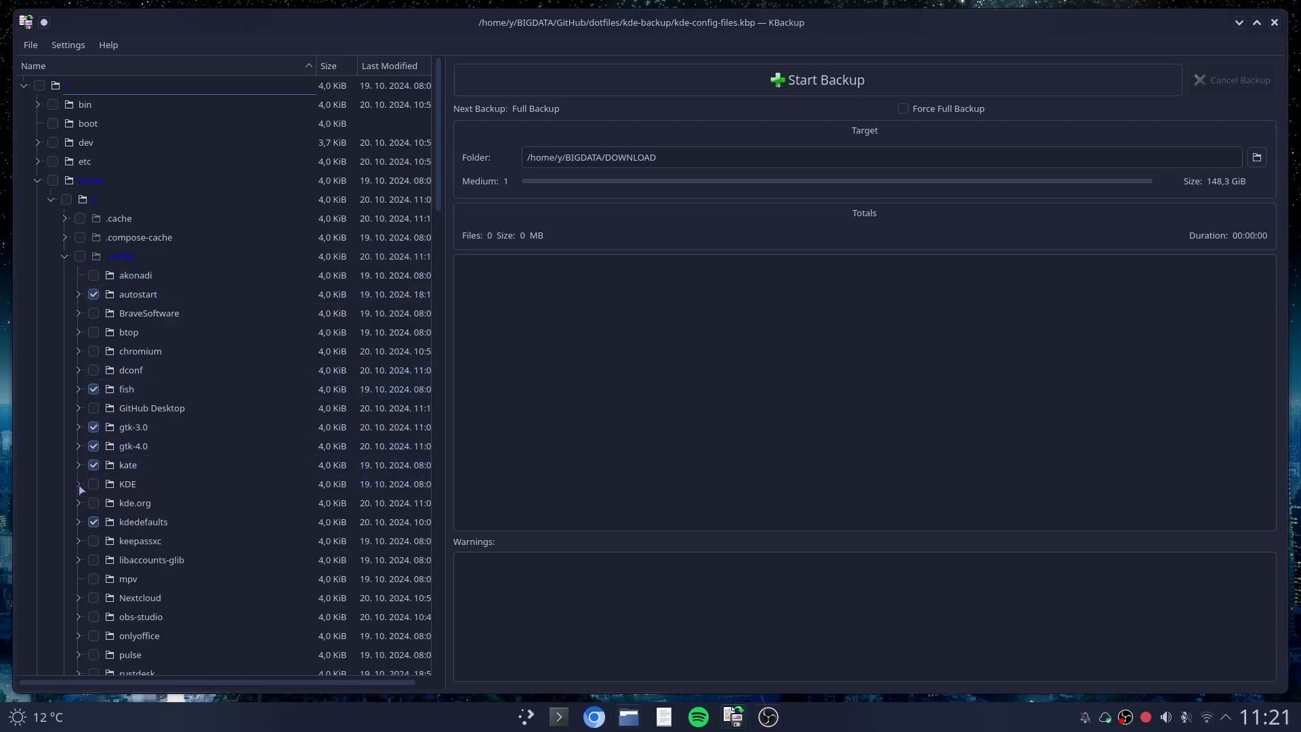
{"action": "left_click", "coordinate": [78, 484]}
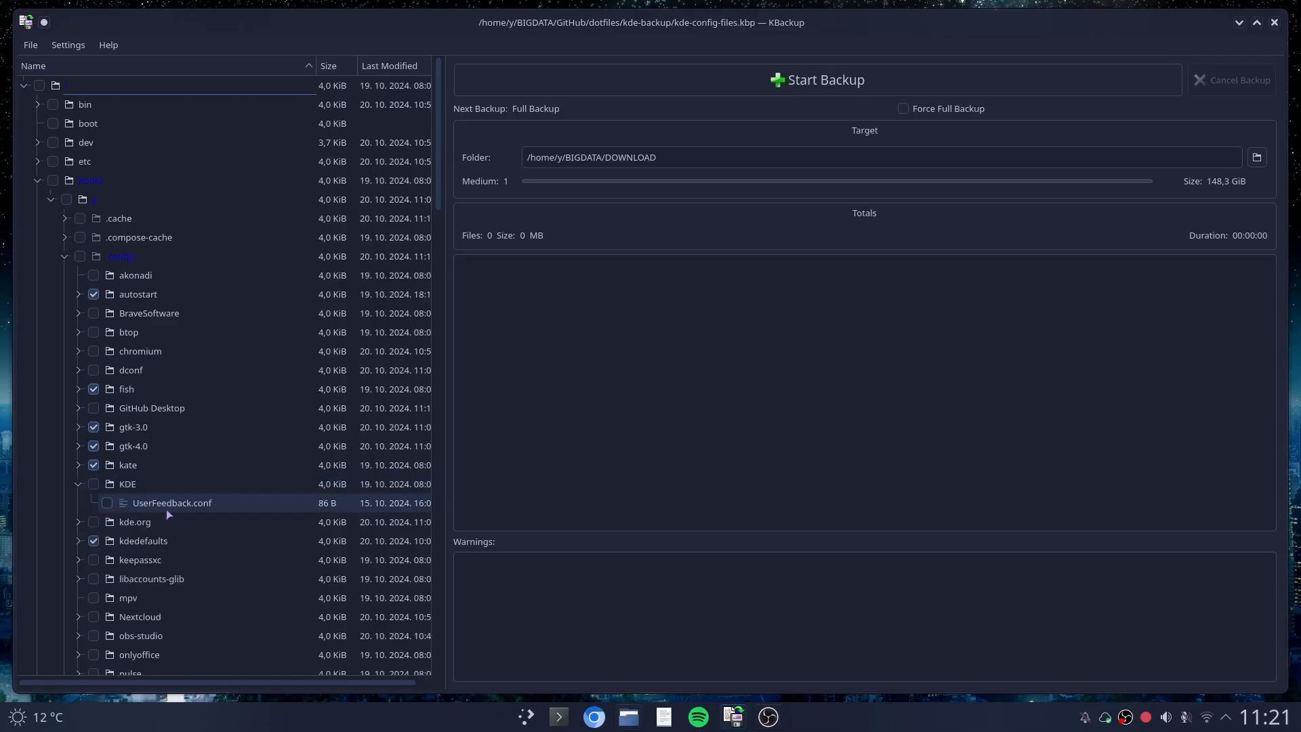
{"action": "mouse_move", "coordinate": [207, 506]}
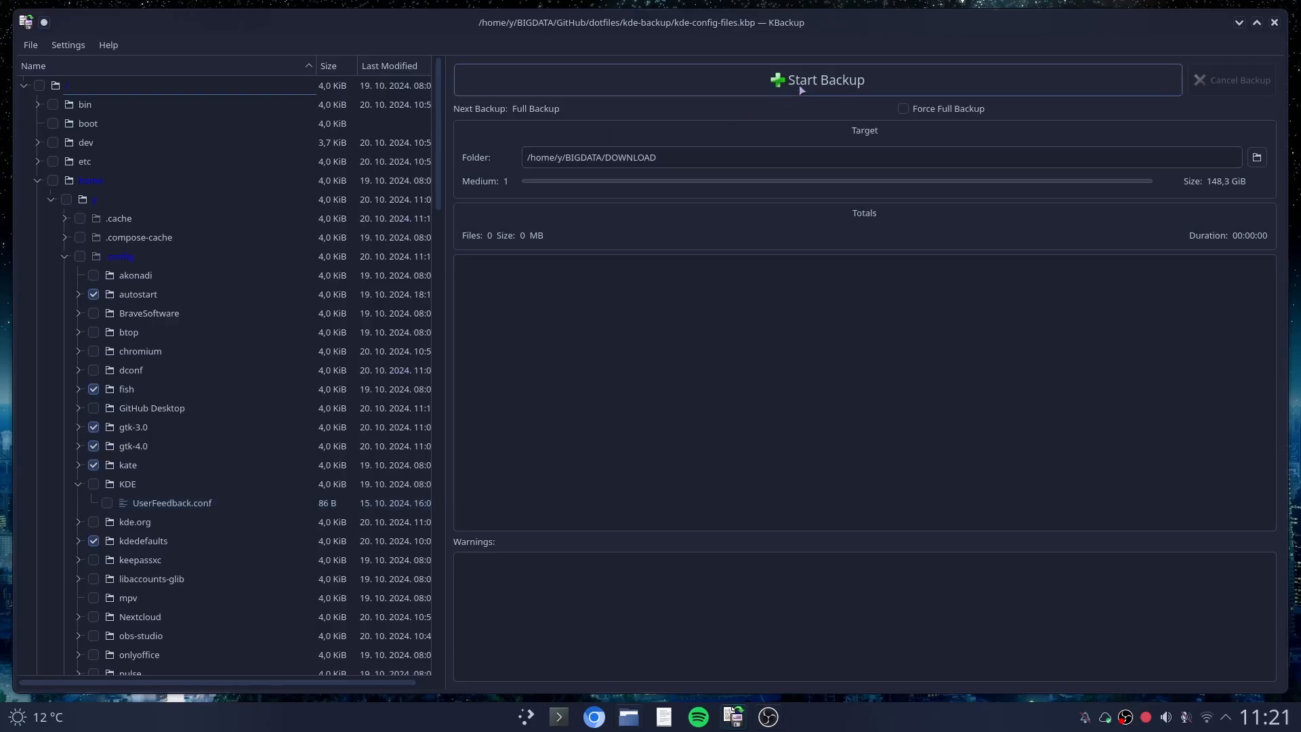
- Run the backup to backup_2024.10.20-11.21.17_1.tar in DOWNLOAD and quit KBackup
{"action": "left_click", "coordinate": [816, 80]}
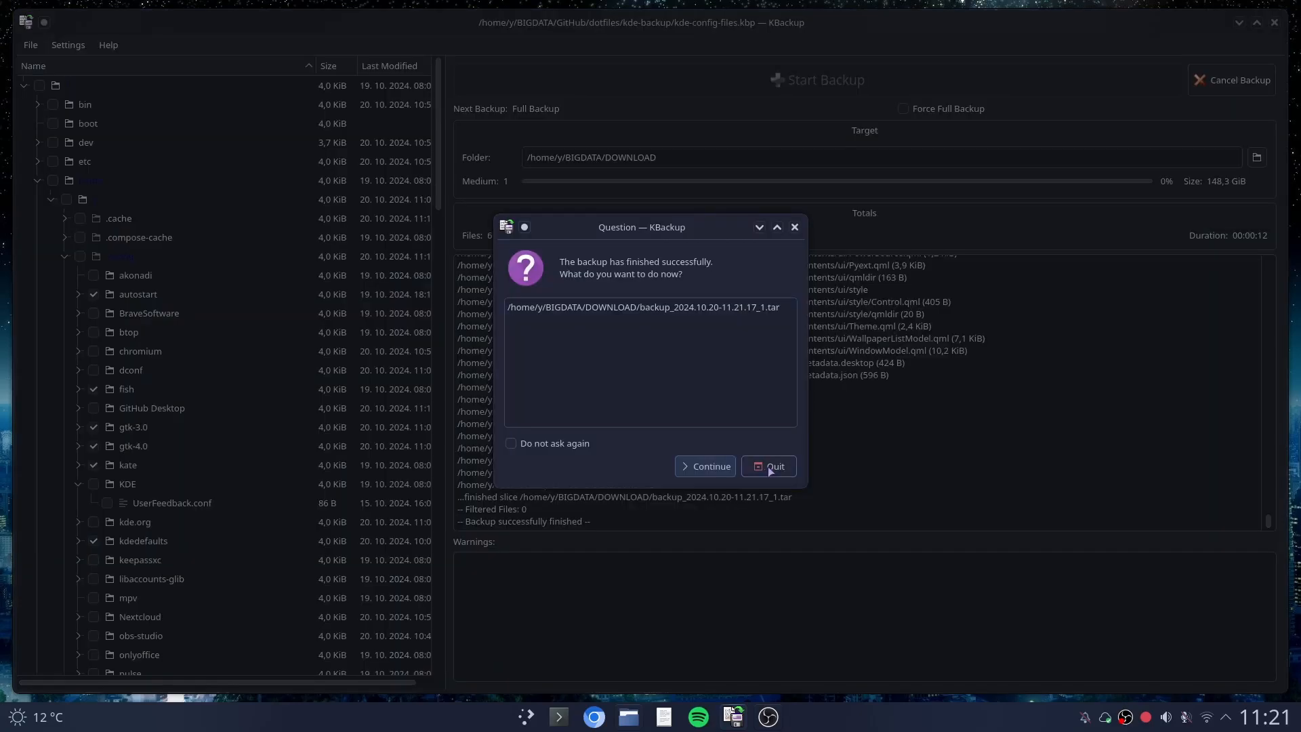
{"action": "left_click", "coordinate": [767, 466]}
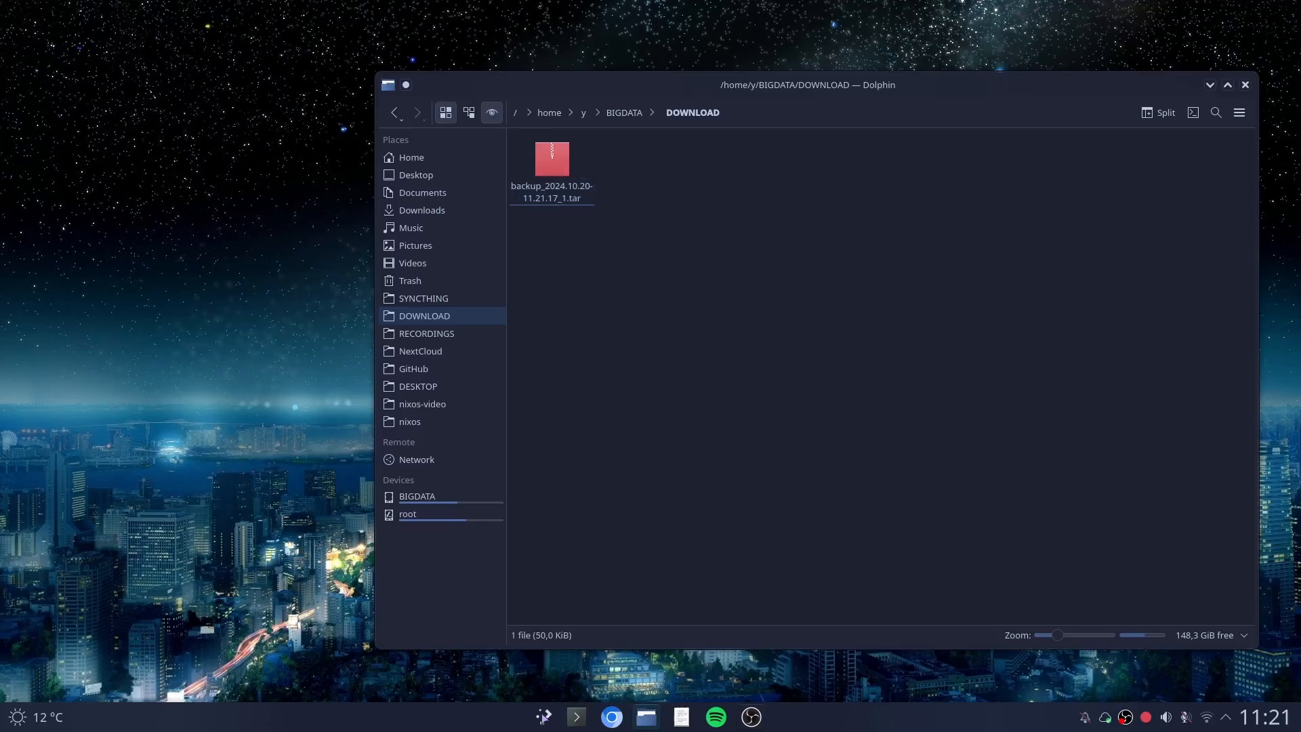
- Launch LocalSend from the application launcher and choose File or Folder under Send
{"action": "left_click", "coordinate": [543, 716]}
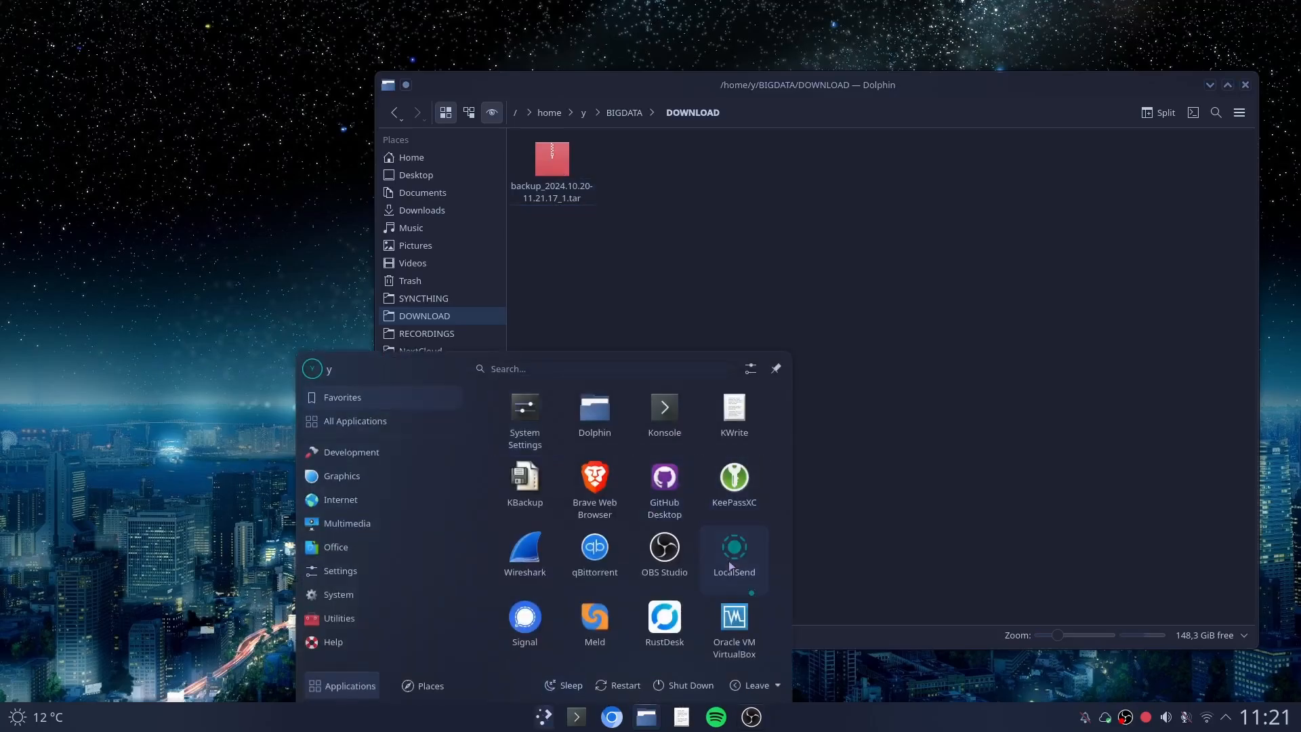
{"action": "left_click", "coordinate": [733, 553]}
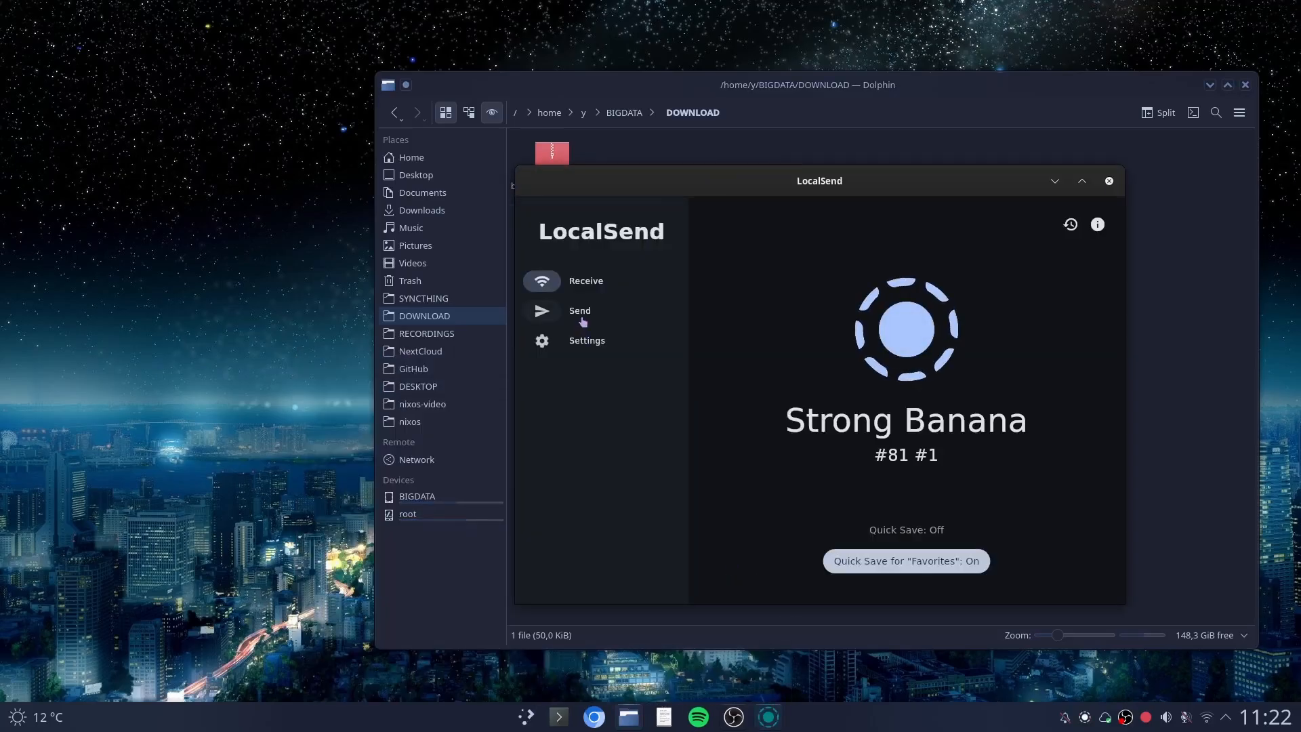
{"action": "left_click", "coordinate": [579, 310]}
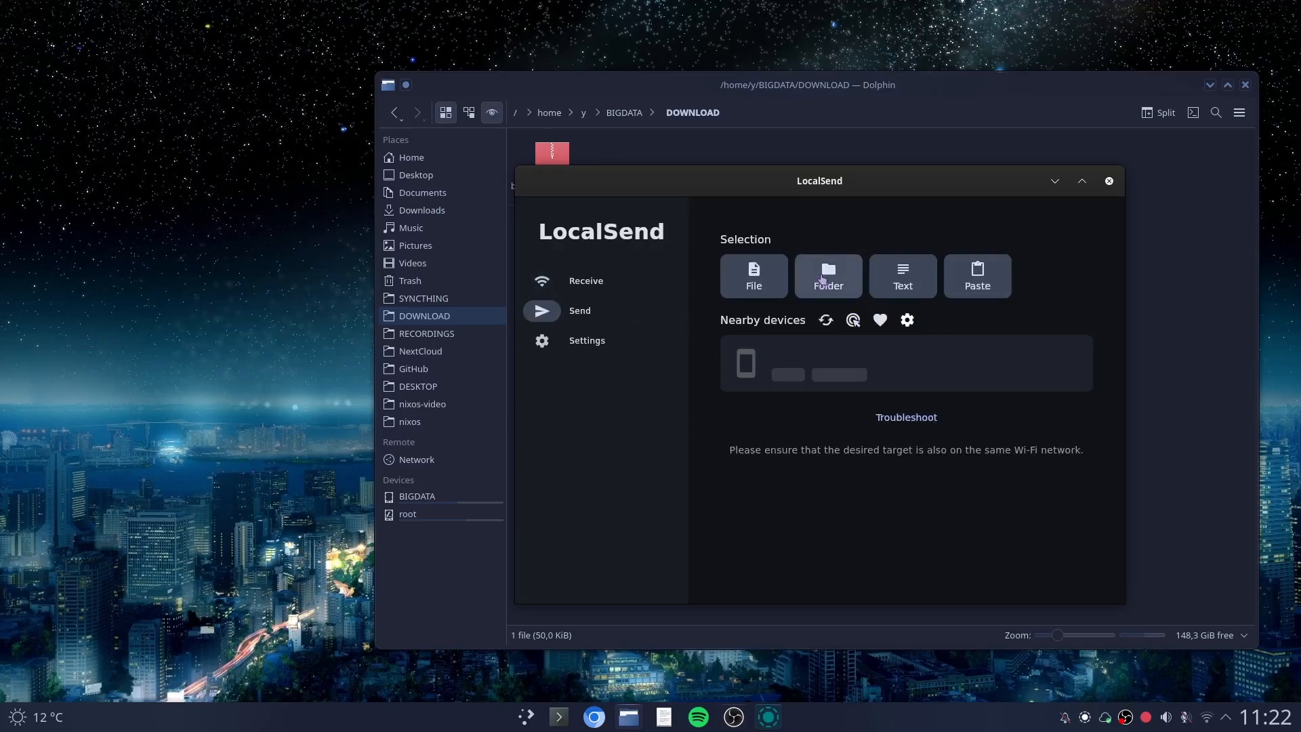
{"action": "left_click", "coordinate": [753, 276]}
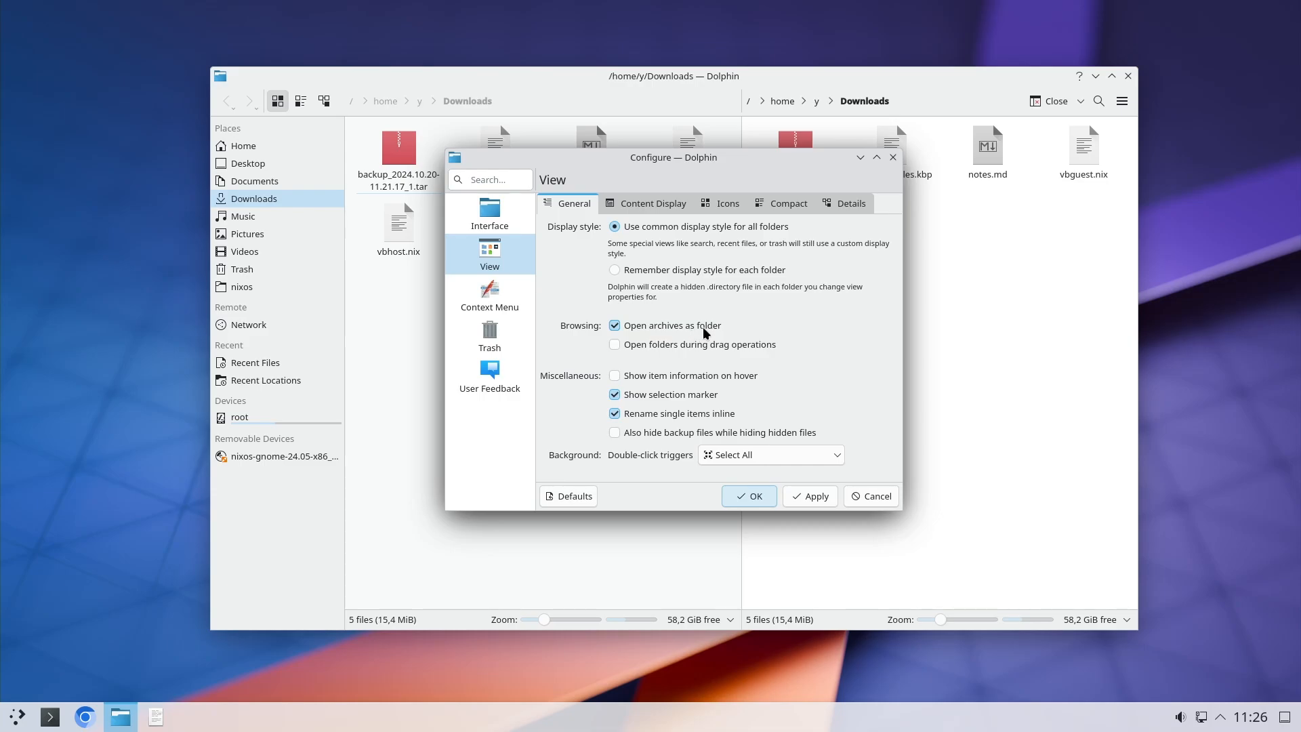
- Open the archive as a folder, merge .config, .icons and .local into home, then close Dolphin
{"action": "left_click", "coordinate": [747, 496]}
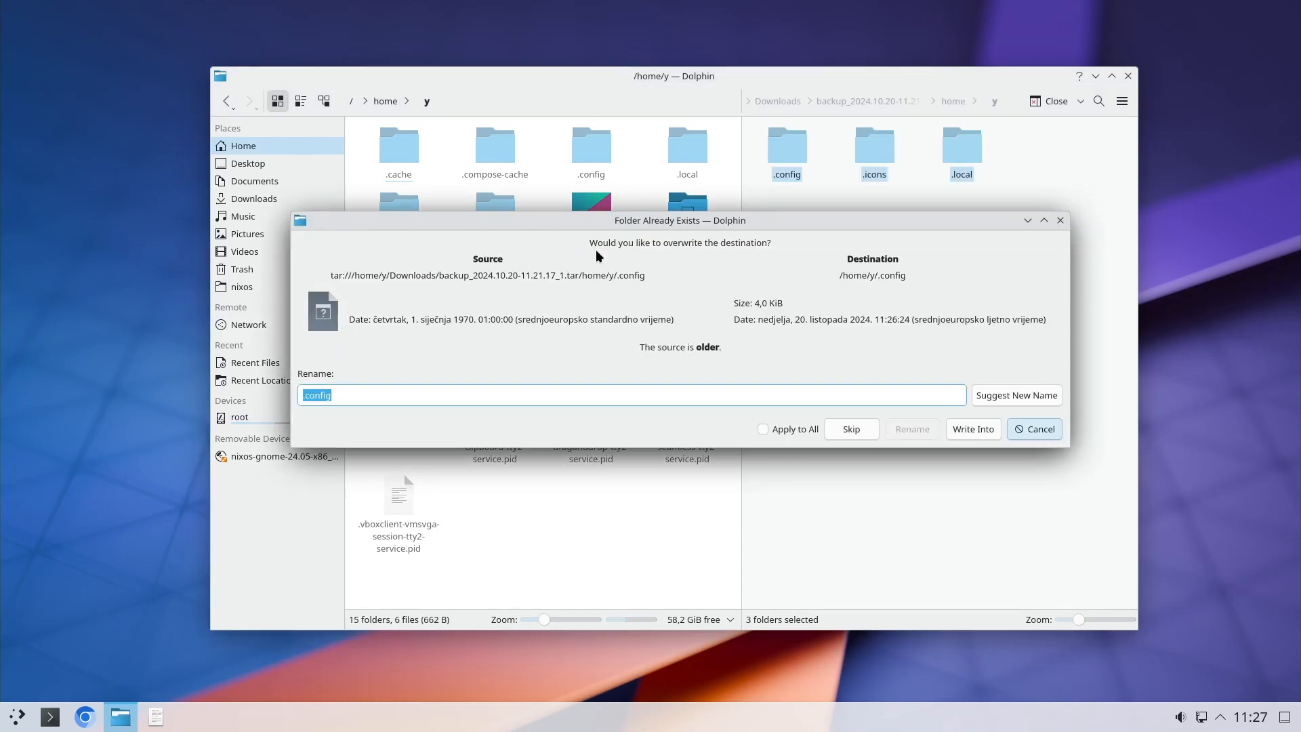
{"action": "left_click", "coordinate": [971, 429]}
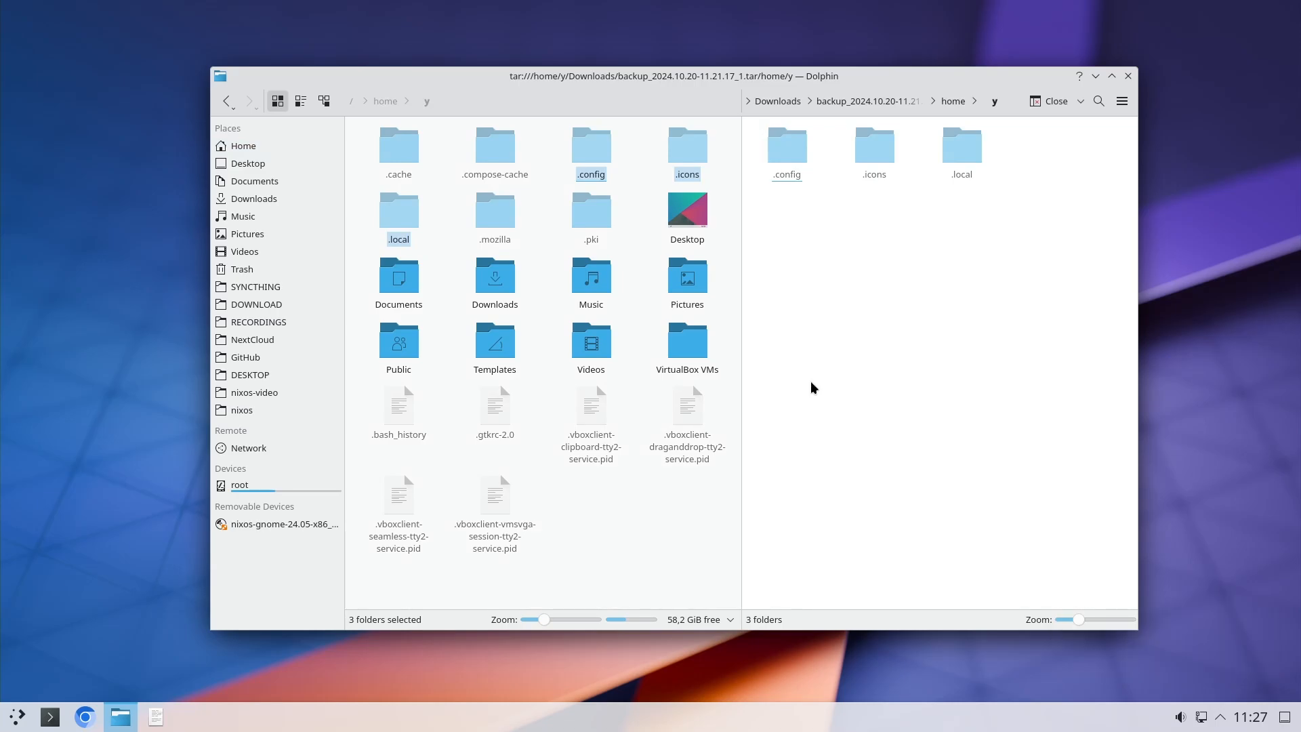
{"action": "left_click", "coordinate": [1127, 75]}
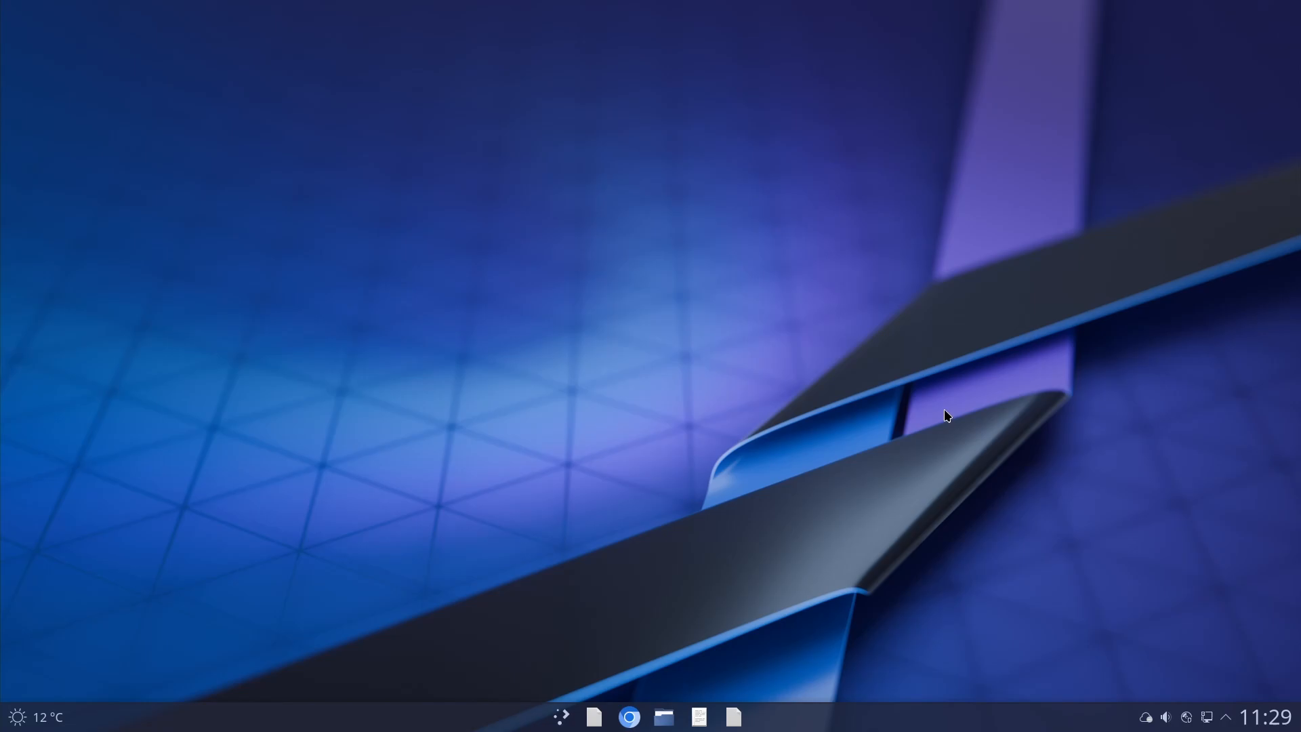
{"action": "mouse_move", "coordinate": [1018, 509]}
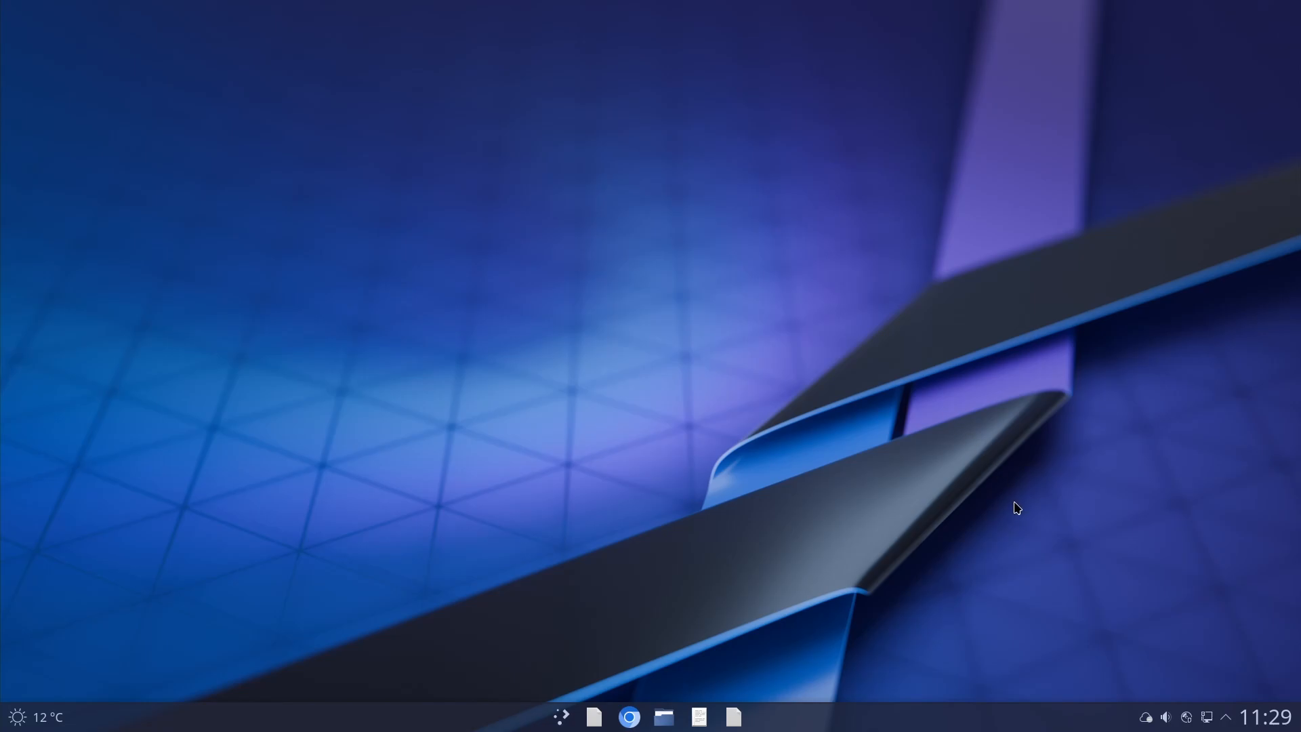
- Open Konsole from the panel
{"action": "left_click", "coordinate": [593, 716]}
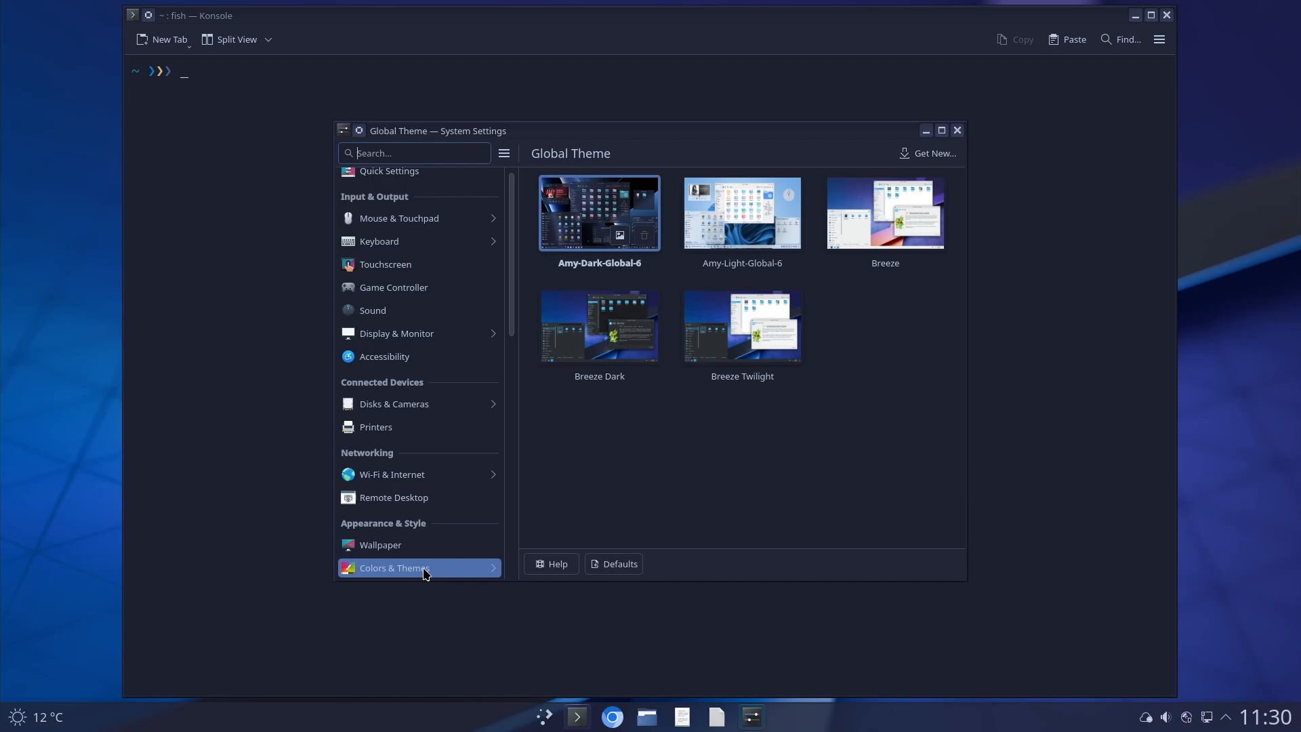
- Apply the Breeze window decoration with no window borders in System Settings
{"action": "left_click", "coordinate": [398, 568]}
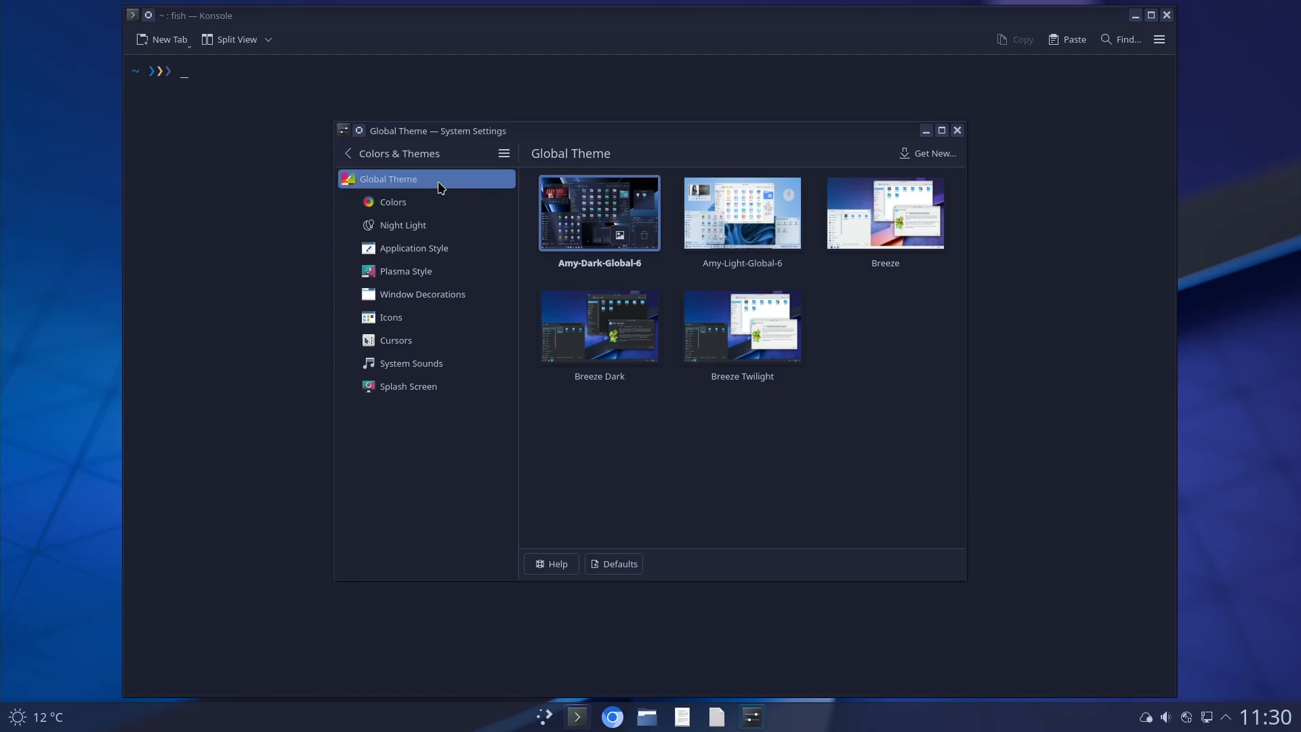
{"action": "left_click", "coordinate": [422, 294]}
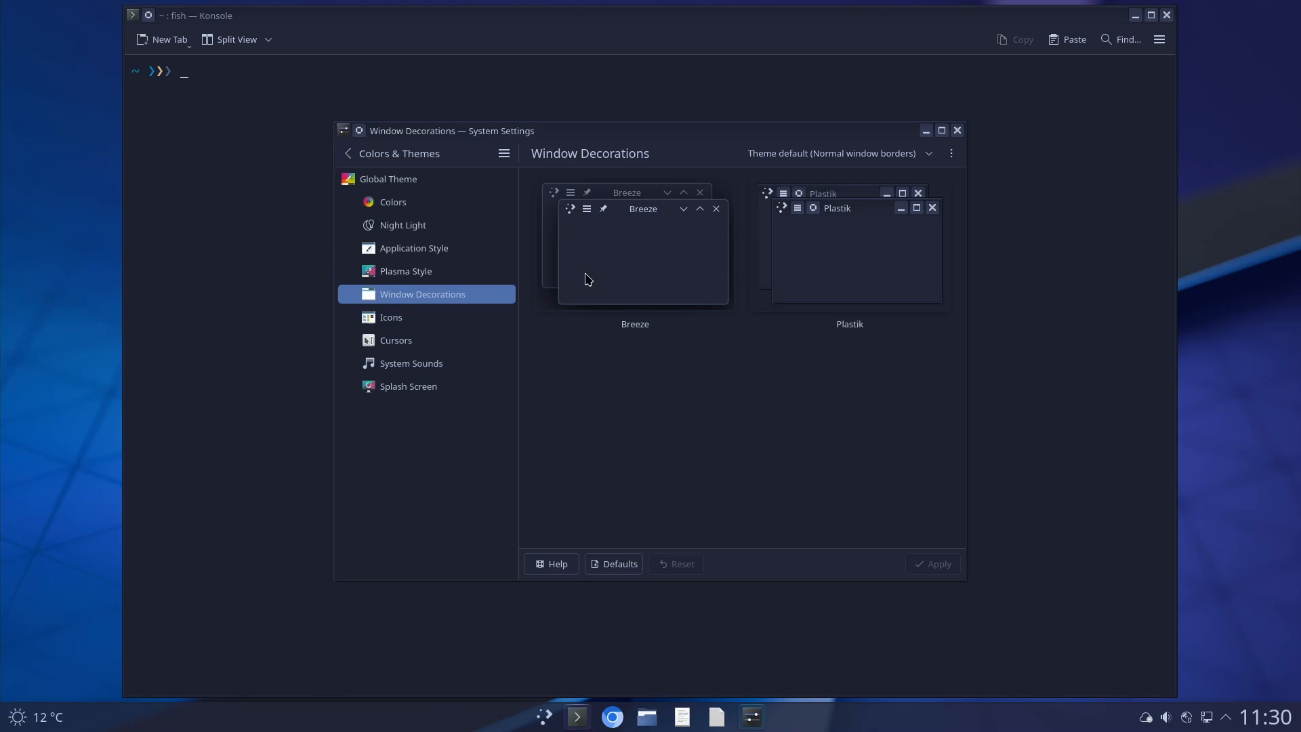
{"action": "left_click", "coordinate": [635, 248]}
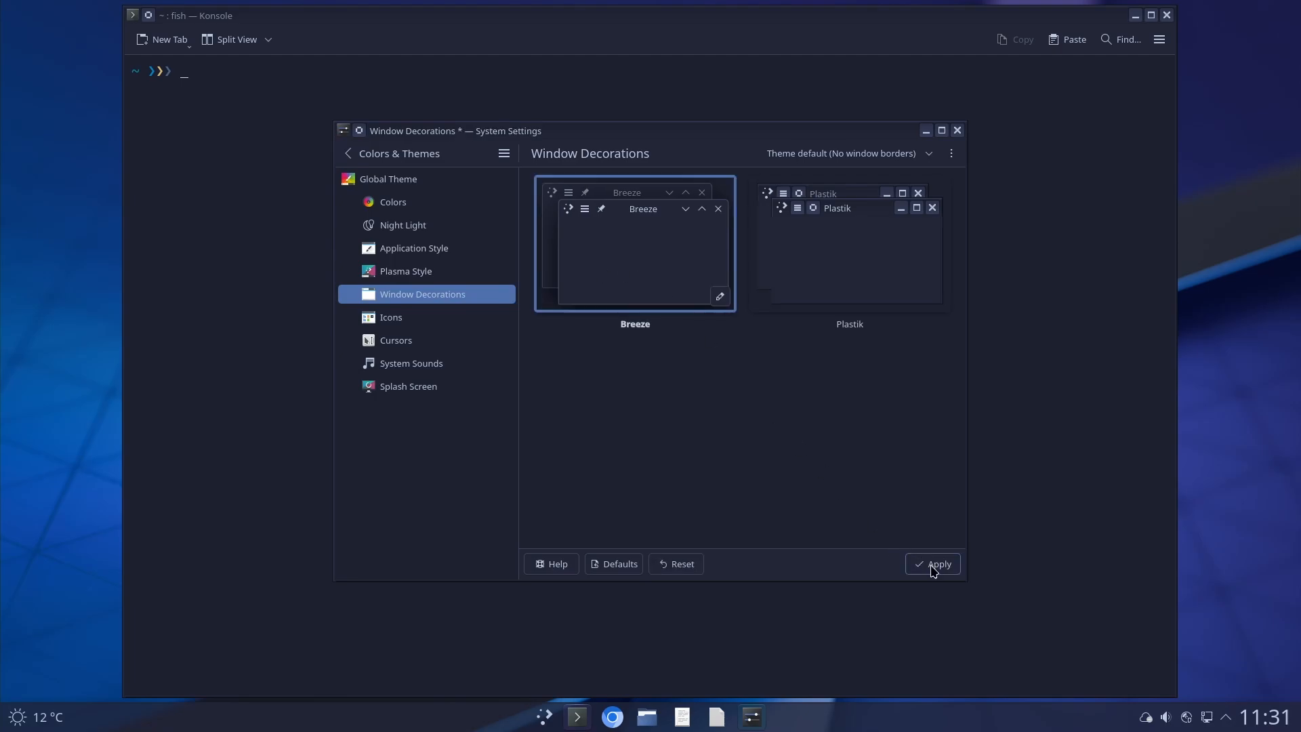
{"action": "left_click", "coordinate": [933, 564]}
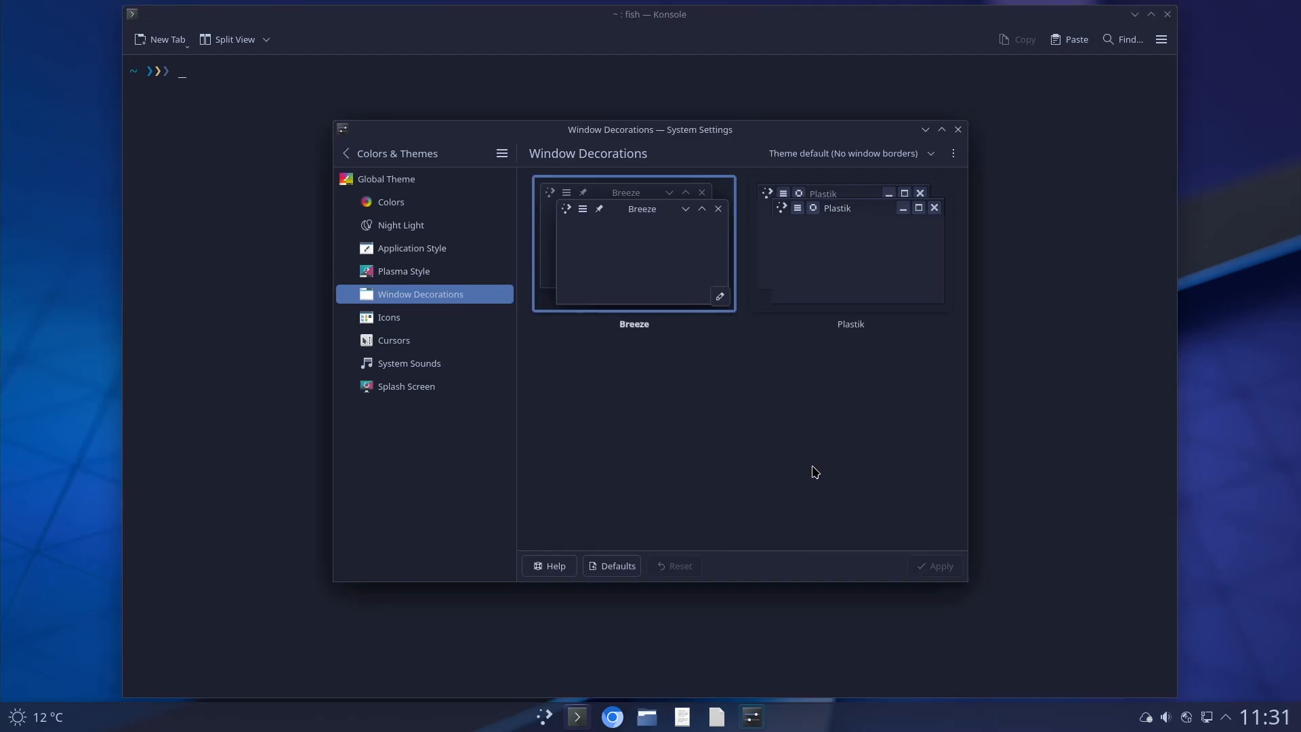
{"action": "mouse_move", "coordinate": [794, 463]}
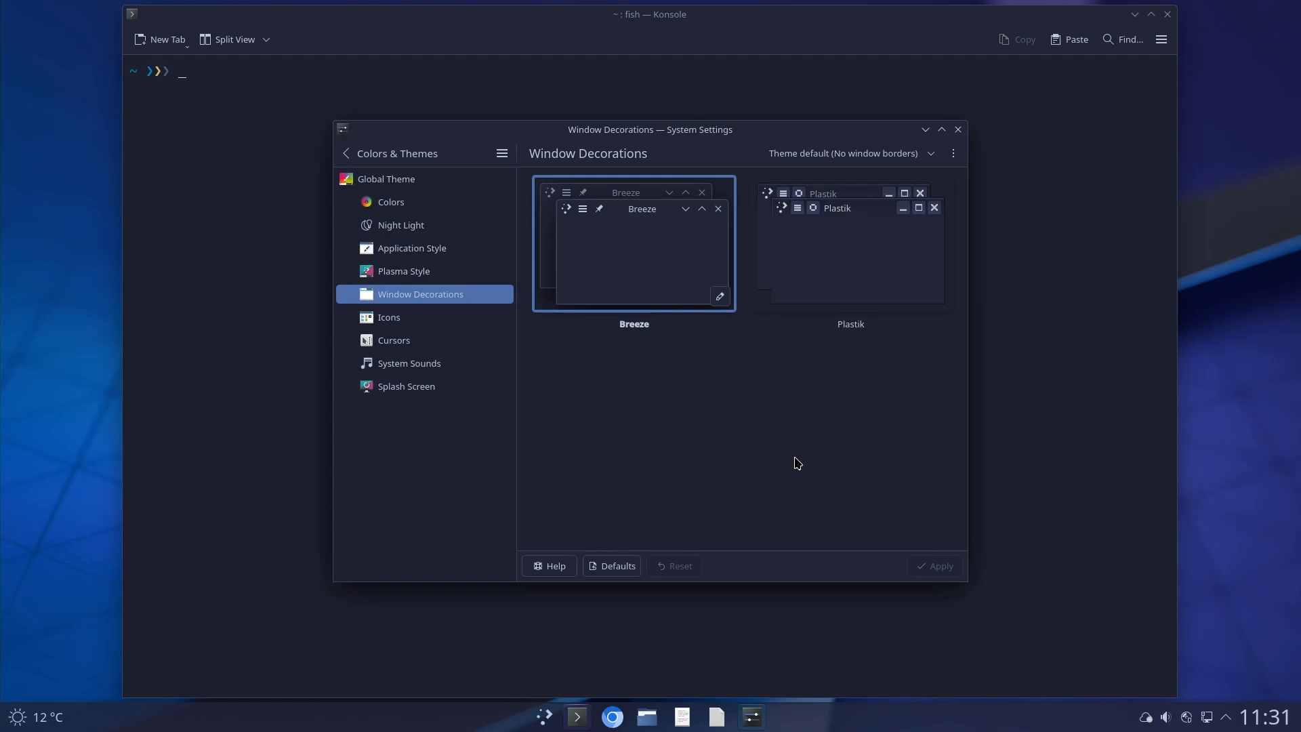
{"action": "mouse_move", "coordinate": [719, 443]}
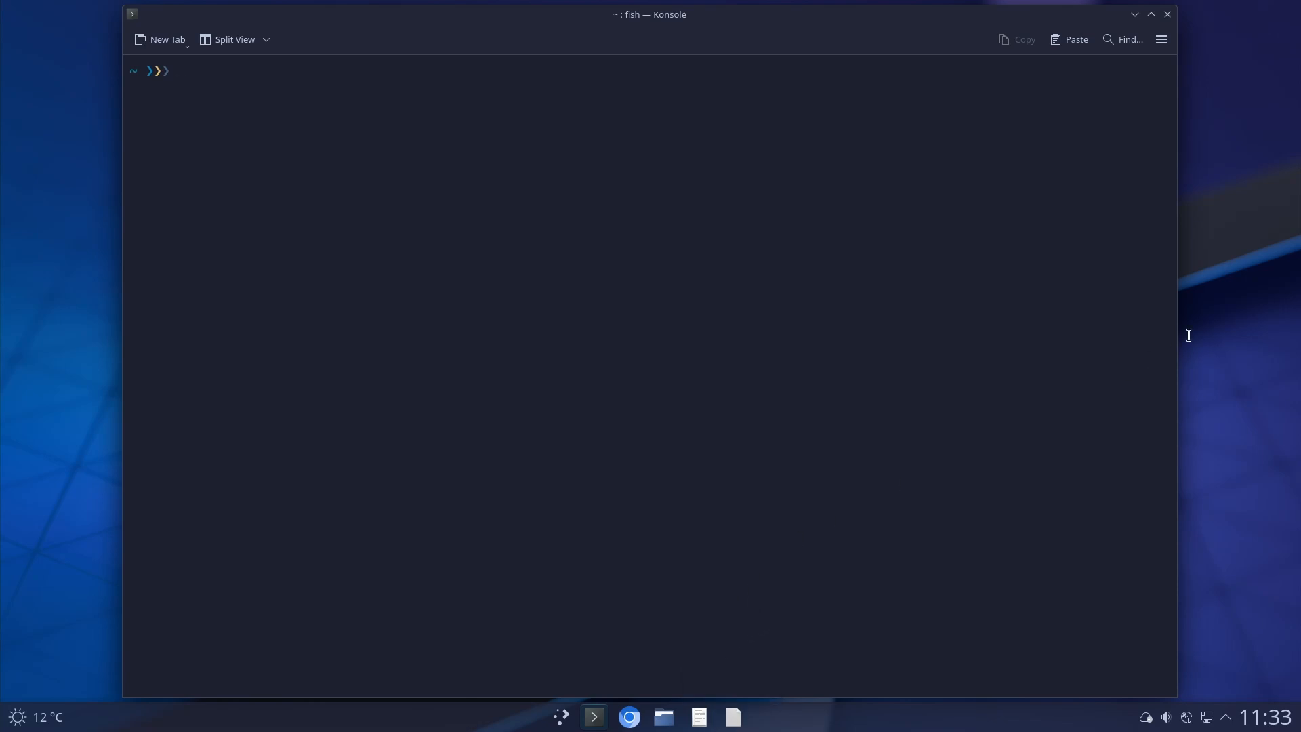
- Close the terminal window and launch Dolphin from the taskbar
{"action": "left_click", "coordinate": [1167, 14]}
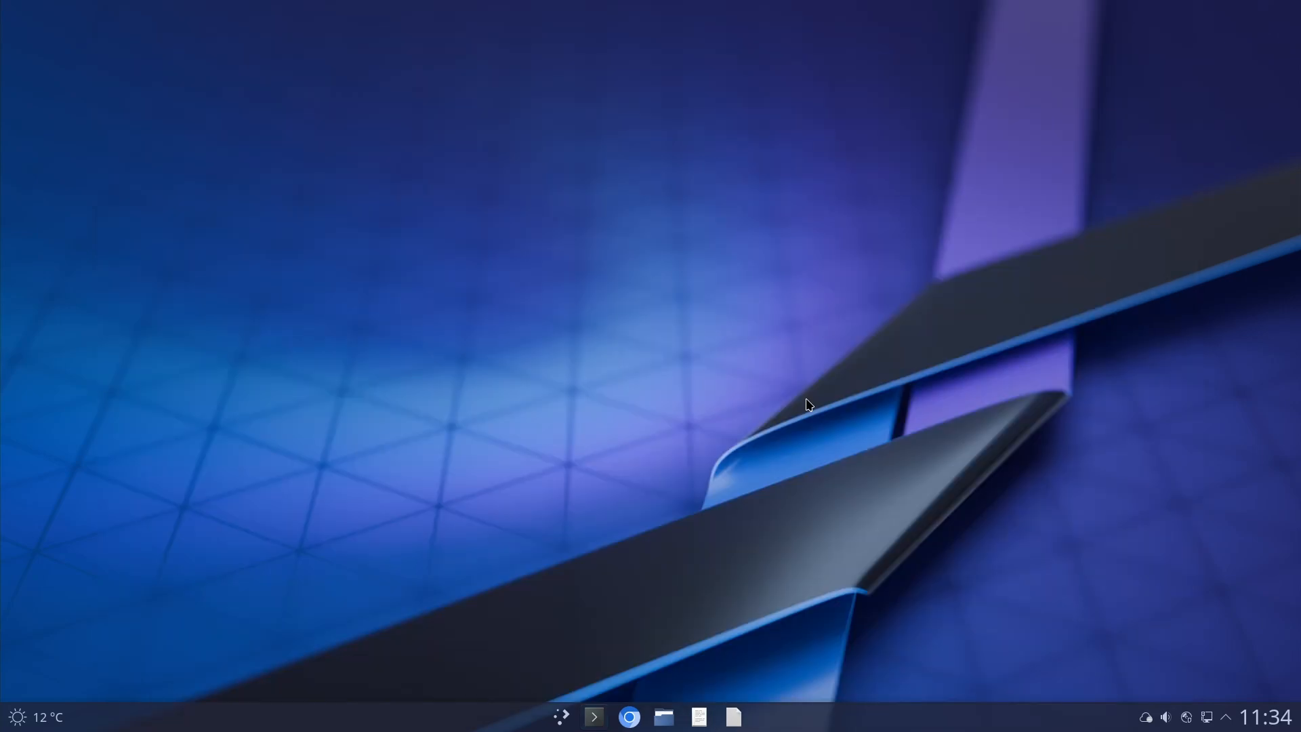
{"action": "mouse_move", "coordinate": [622, 384]}
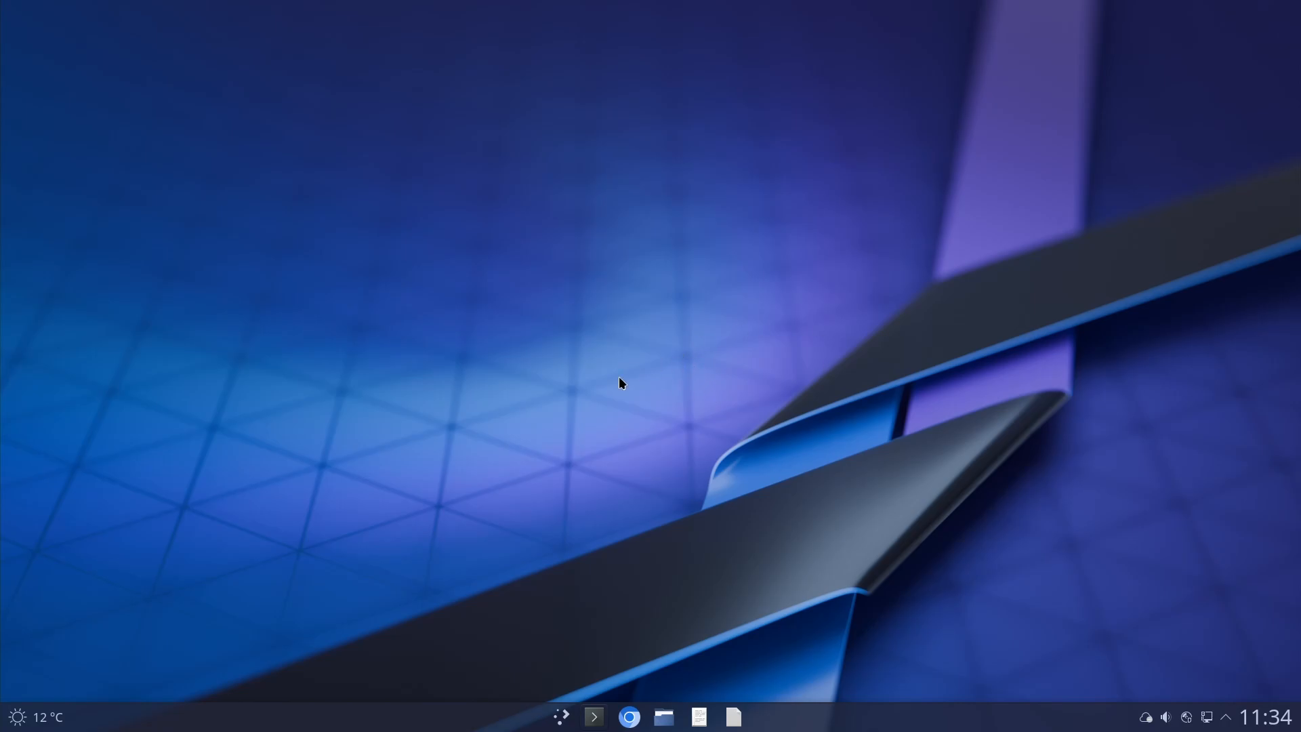
{"action": "left_click", "coordinate": [663, 717]}
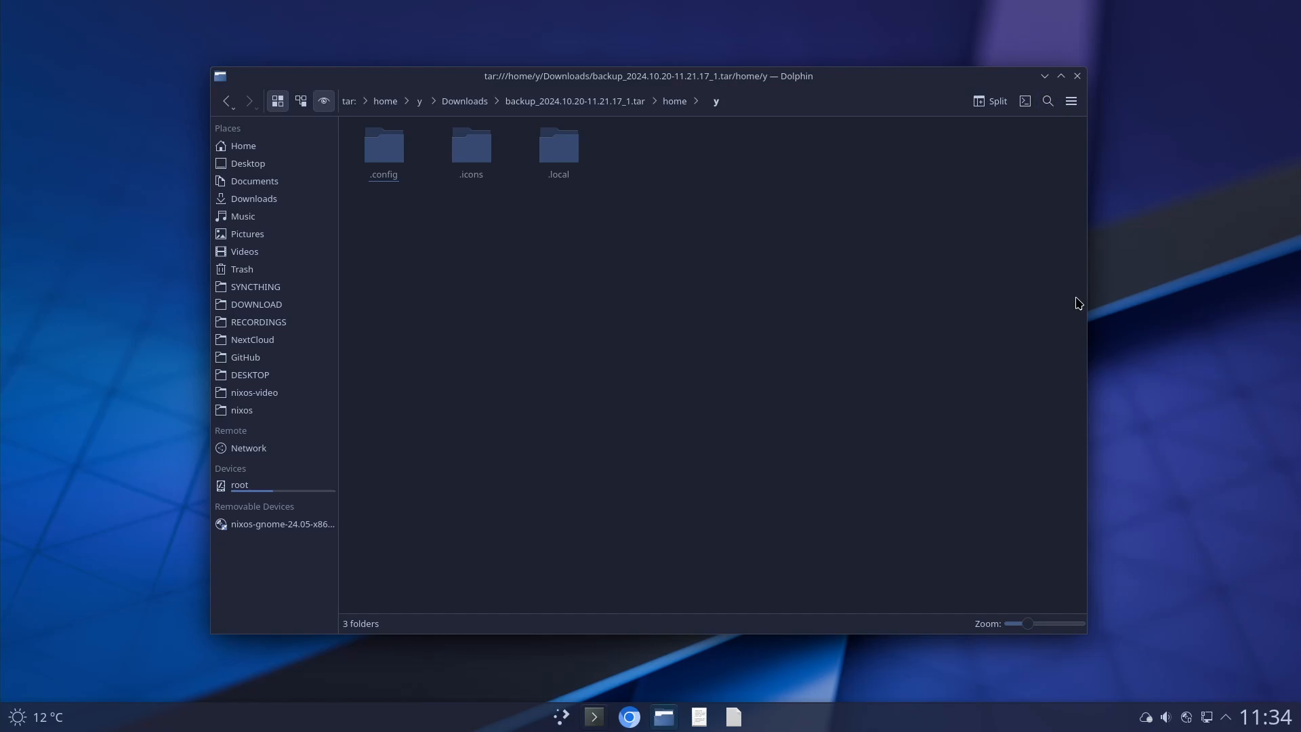
{"action": "mouse_move", "coordinate": [699, 427]}
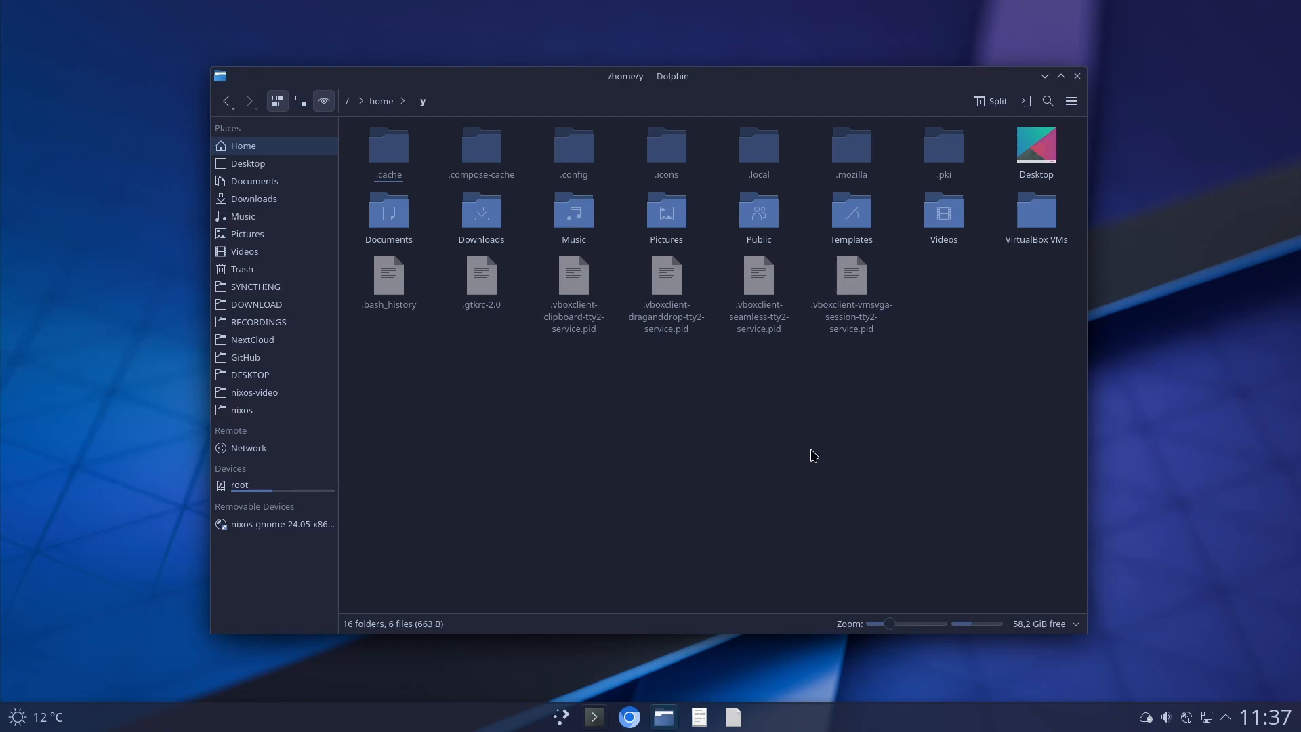
{"action": "mouse_move", "coordinate": [295, 269]}
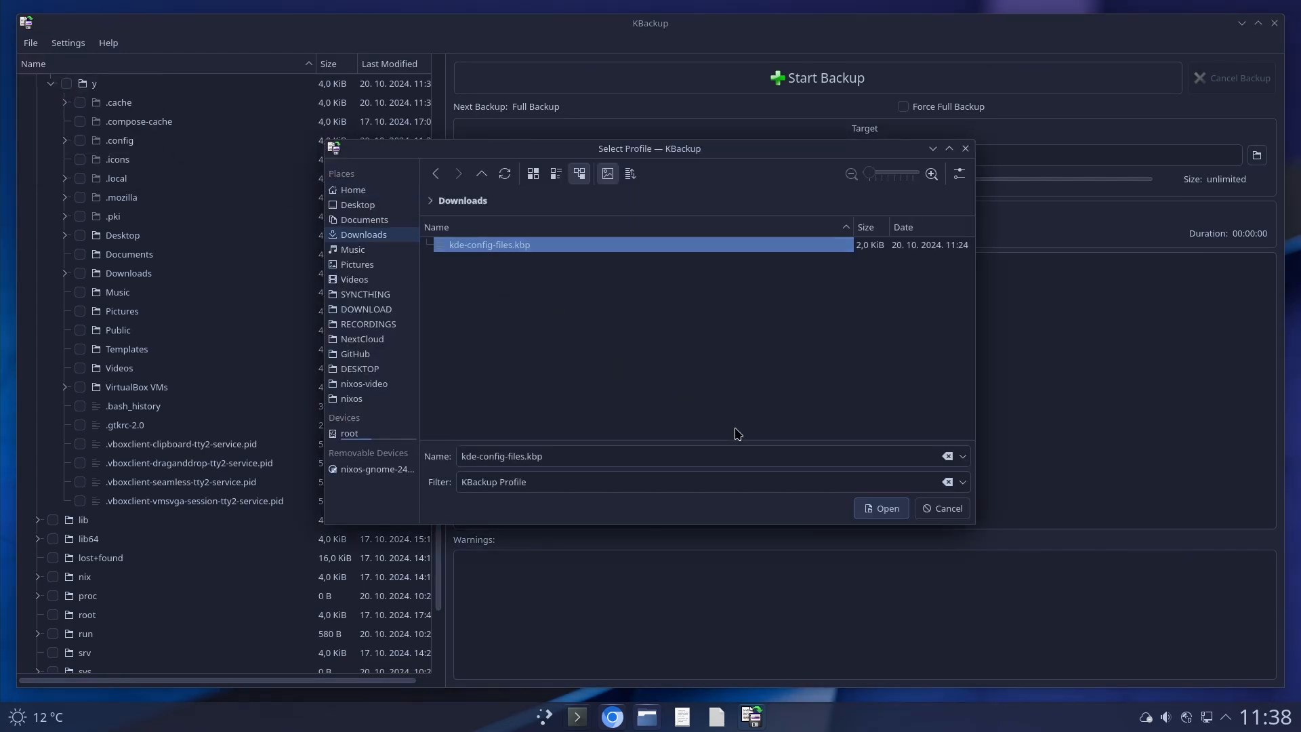
- Load the kde-config-files.kbp profile
{"action": "left_click", "coordinate": [880, 507]}
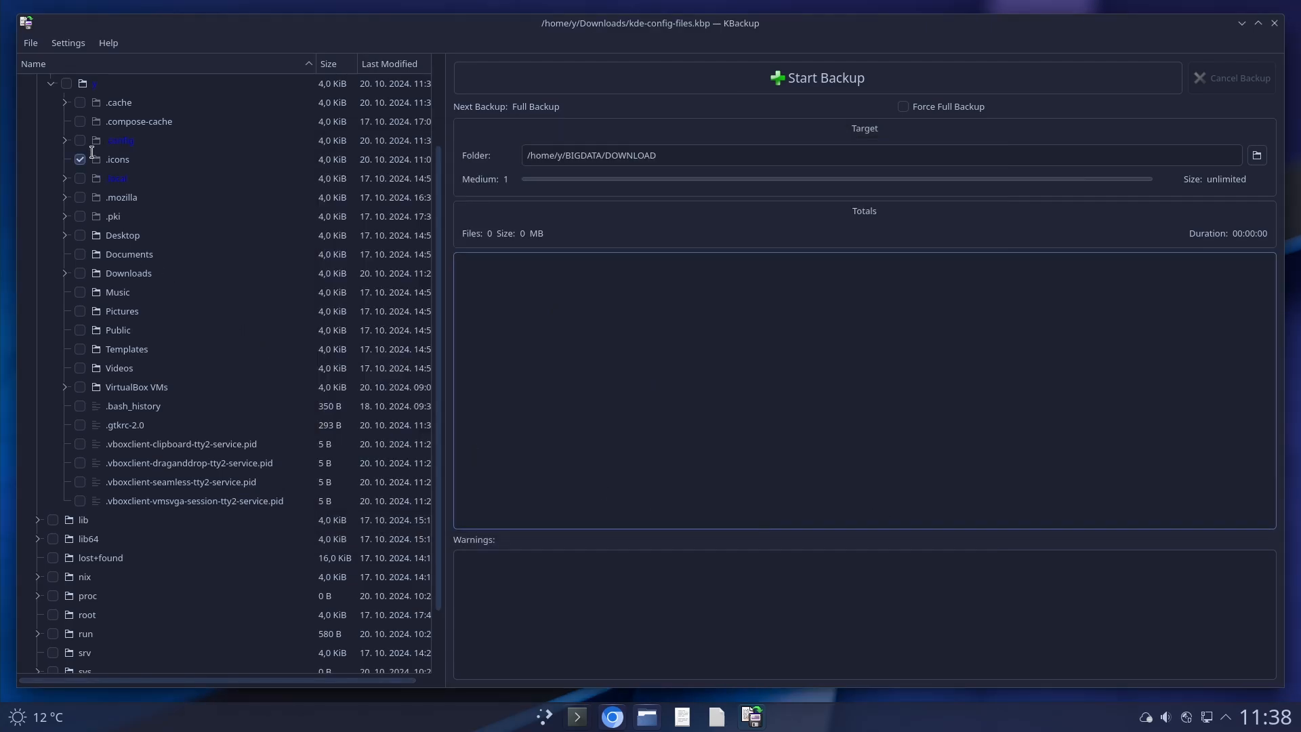
{"action": "left_click", "coordinate": [64, 140]}
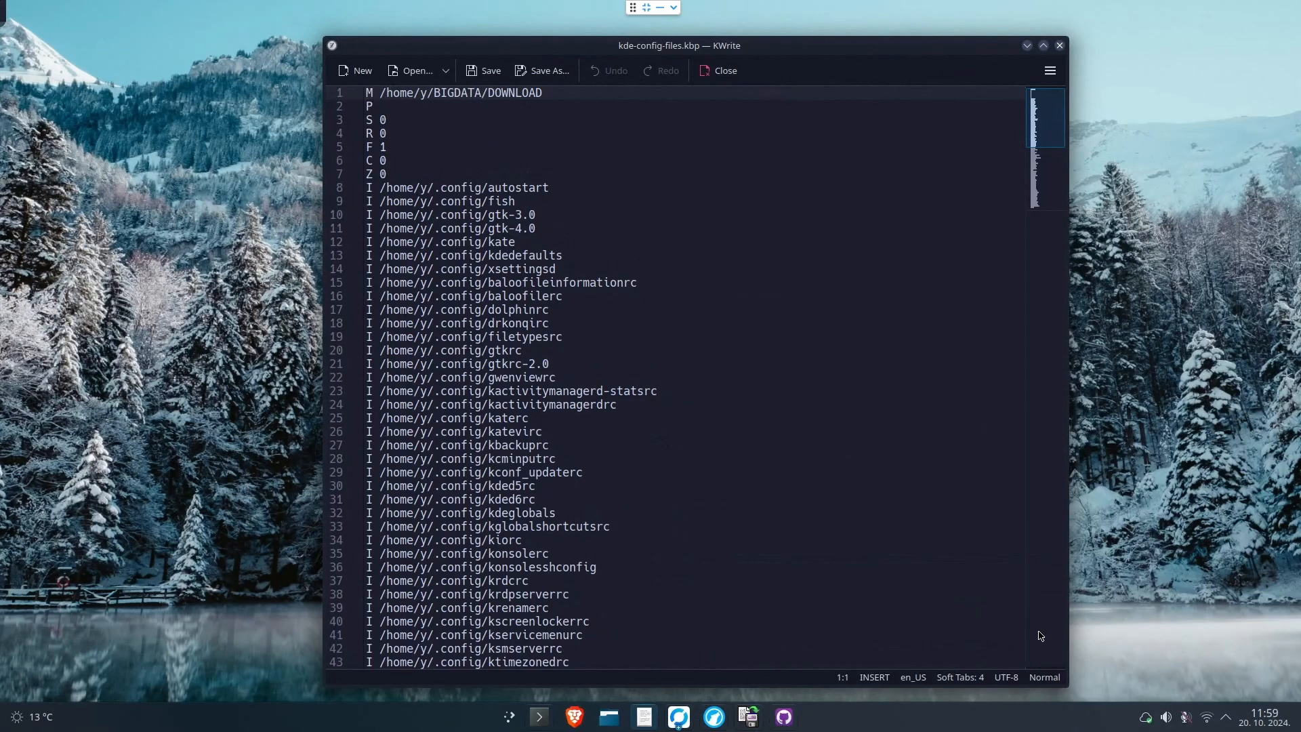
{"action": "mouse_move", "coordinate": [443, 267]}
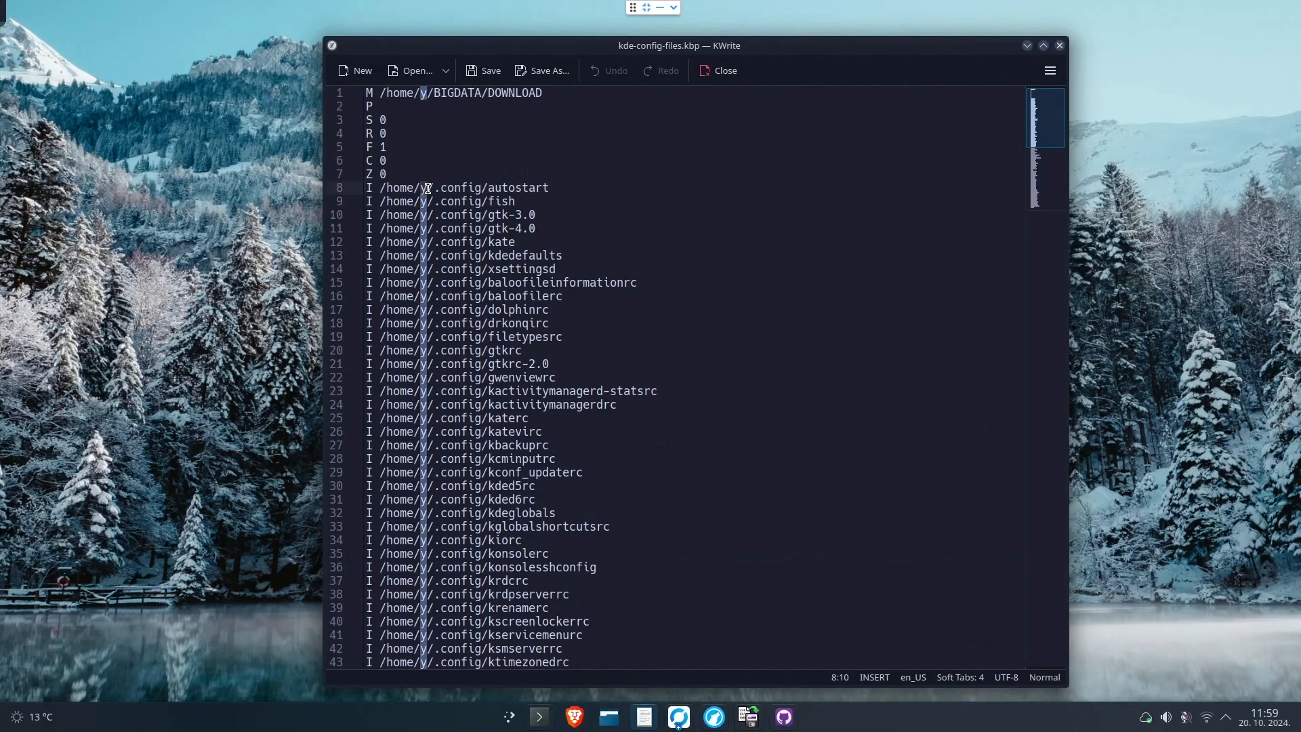
{"action": "mouse_move", "coordinate": [537, 411]}
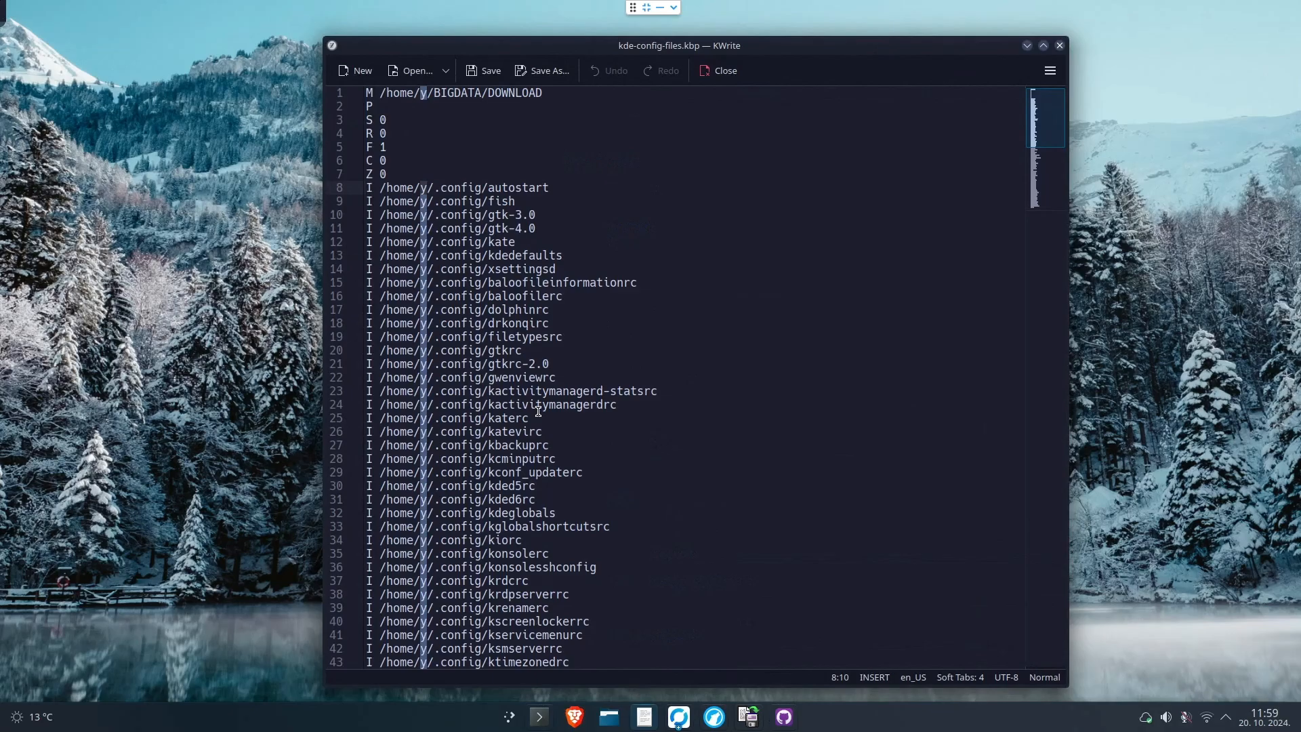
- Scroll through kde-config-files.kbp to see the .icons, .local and .themes entries
{"action": "scroll", "scroll_direction": "down", "scroll_amount": 3}
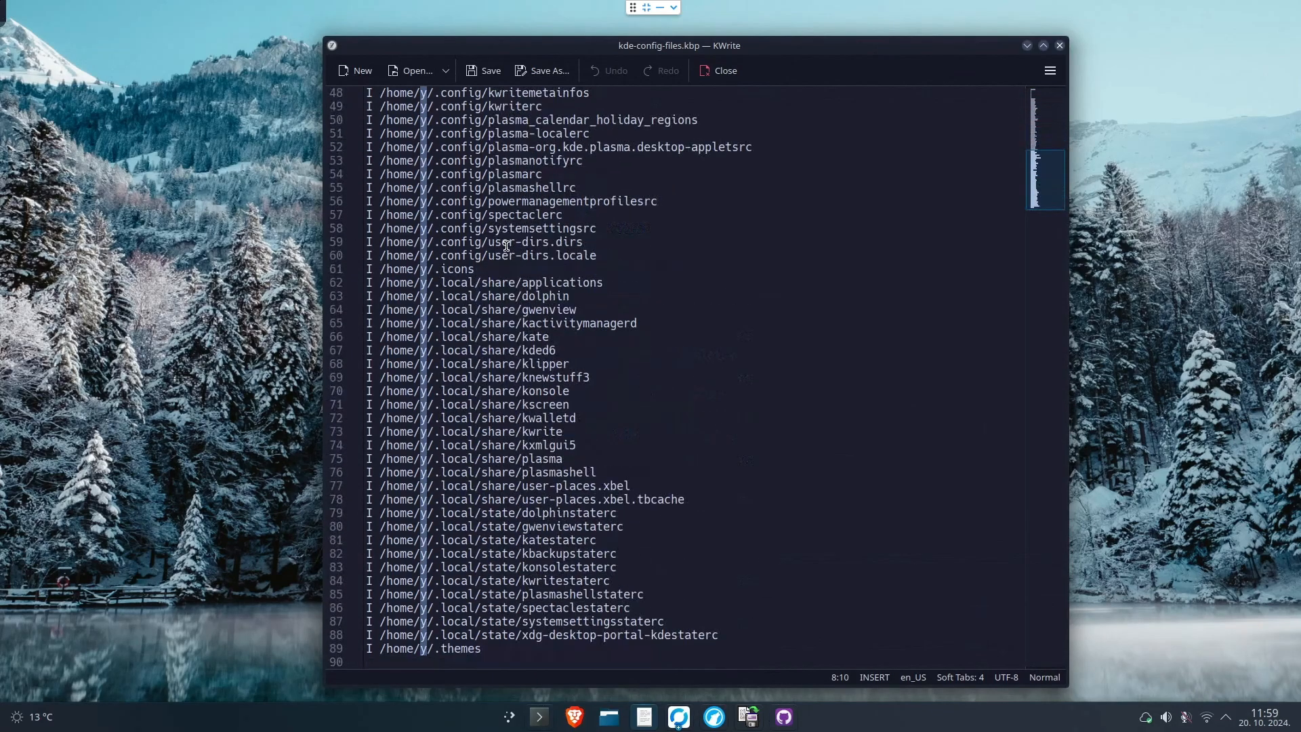